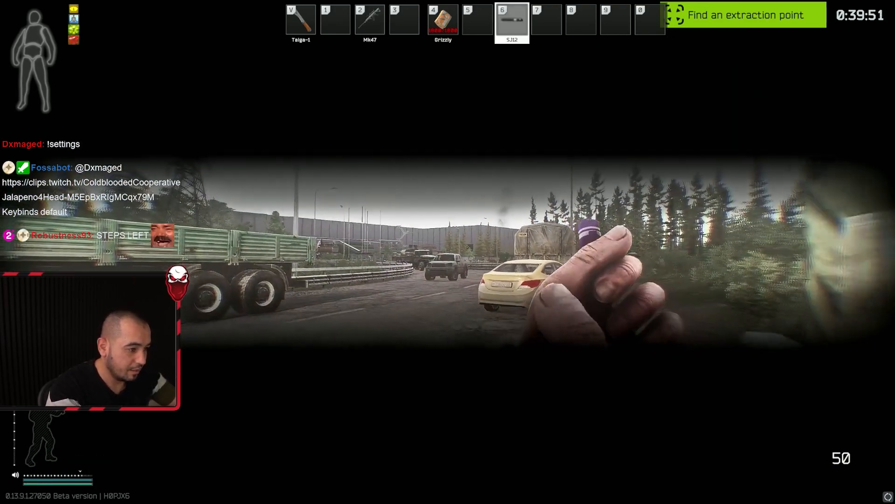
- Inject the SJ12 stimulant and ready the Mk47 on full auto near the mall
key("2")
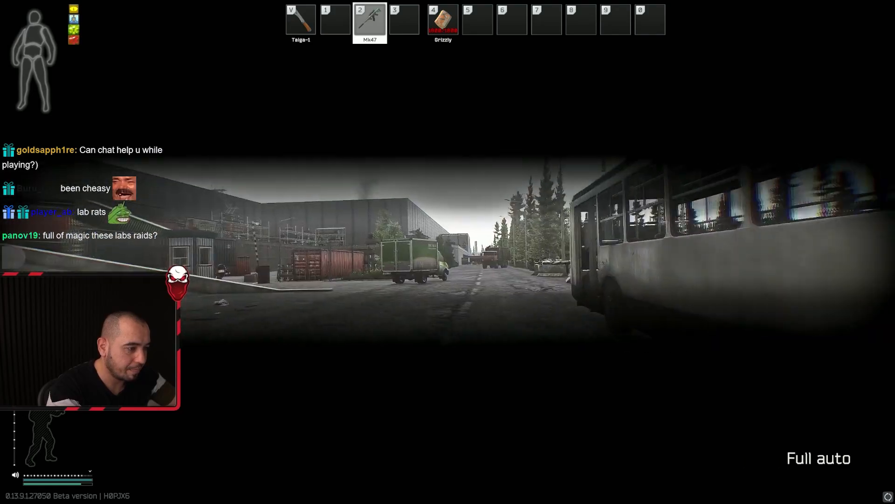
mouse_move(447, 258)
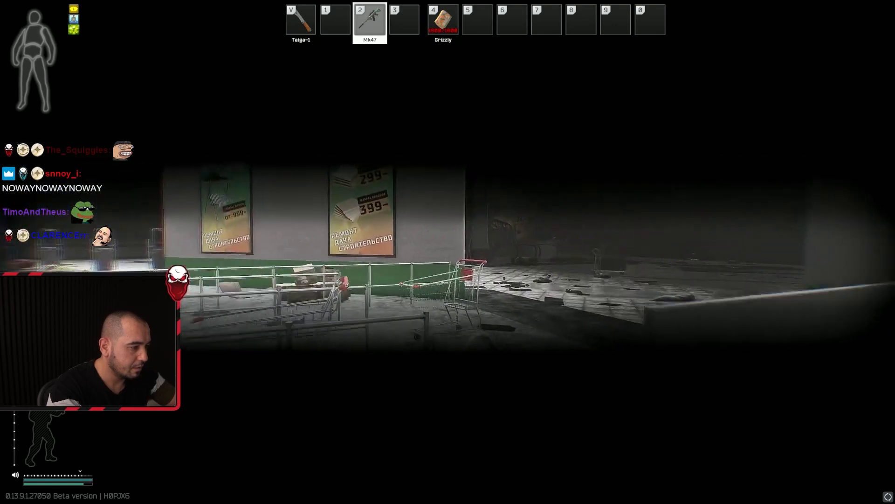
mouse_move(447, 252)
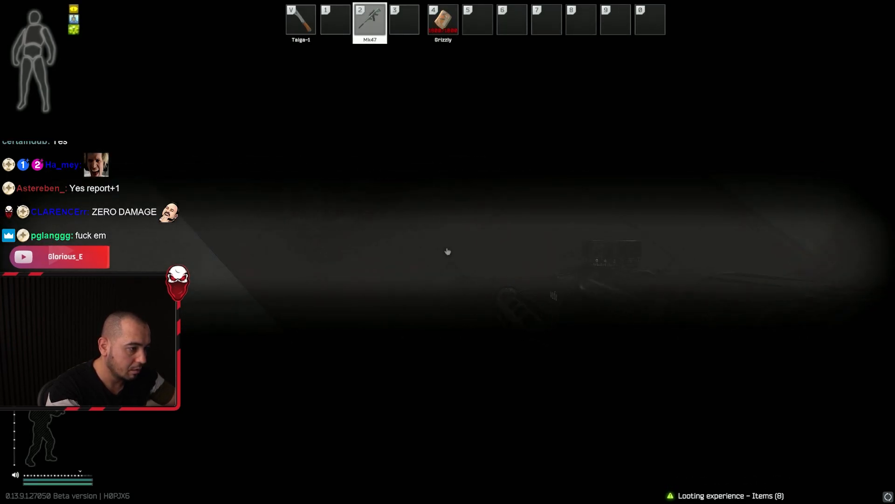
- Throw a grenade at the shop enemies, finish the fight, then take out the Grizzly medkit
key("tab")
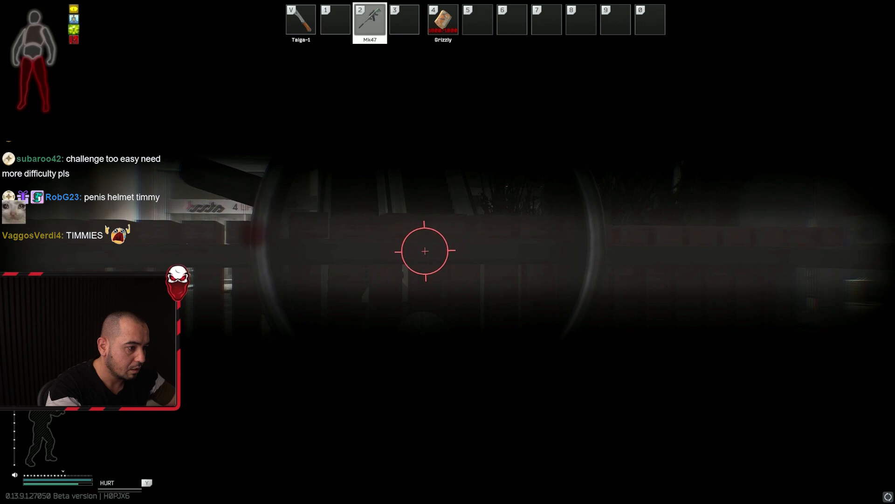
key("tab")
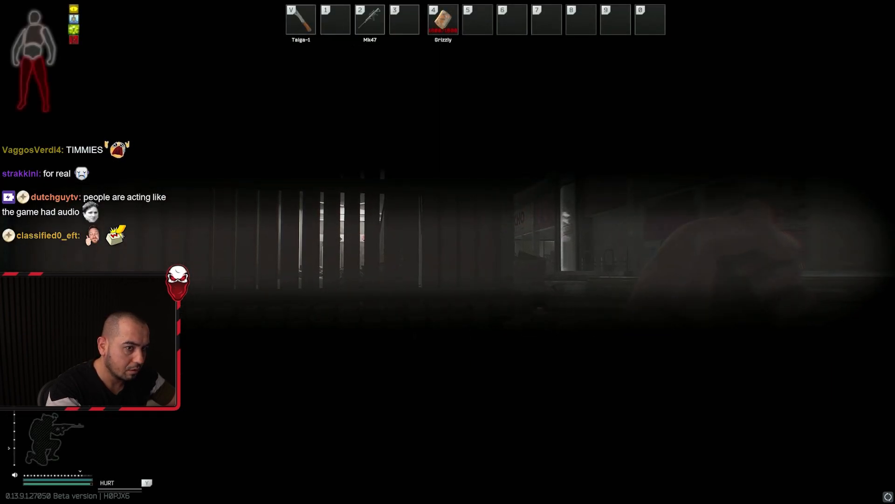
key("2")
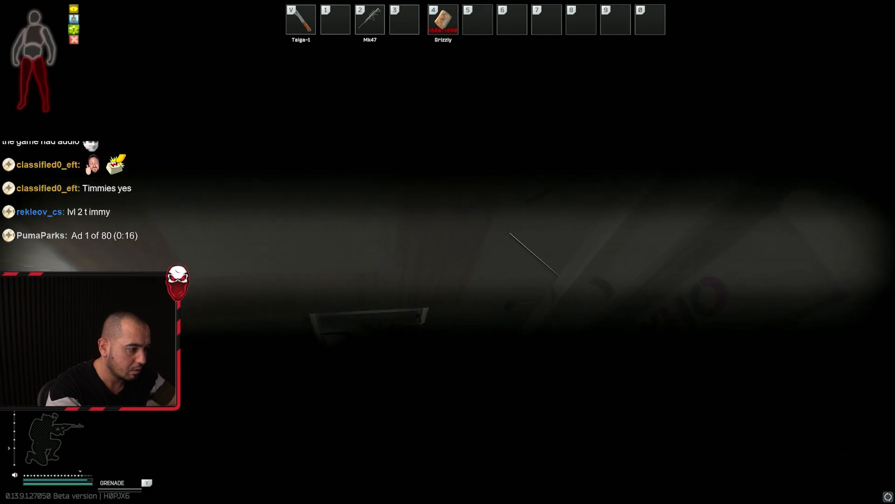
key("2")
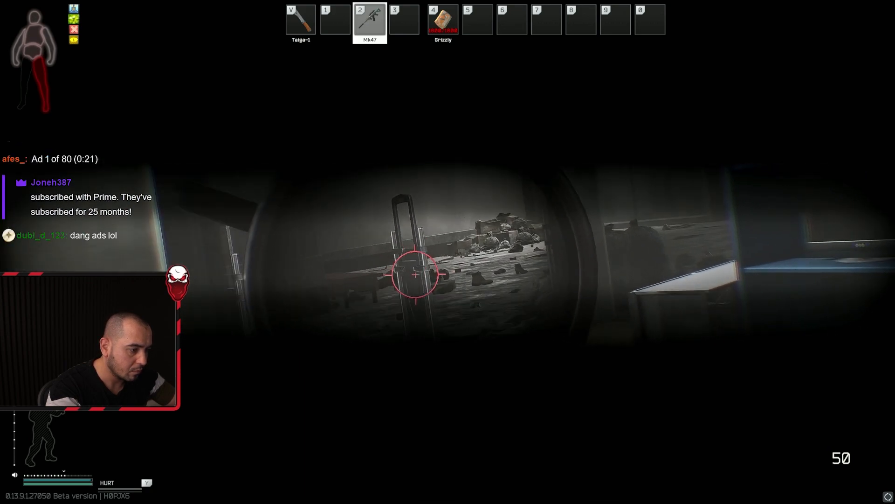
key("4")
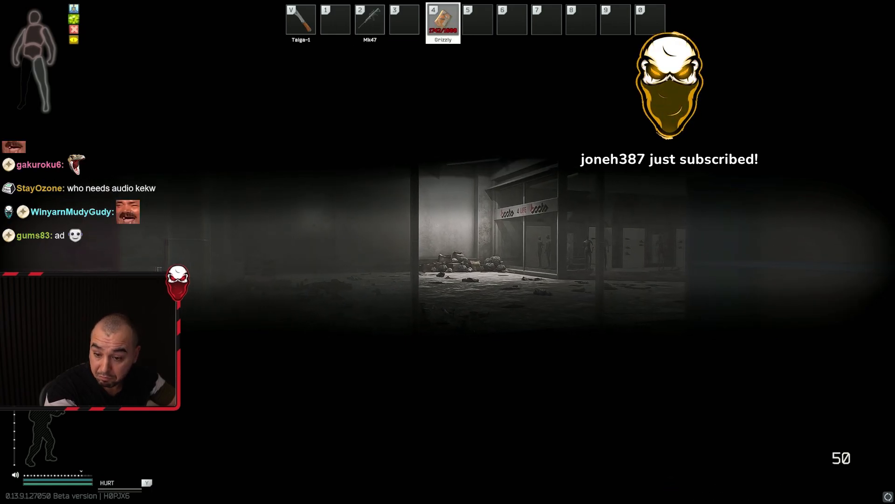
- Check the rig and pouch on the gear screen, then return to the raid facing the stairwell
key("tab")
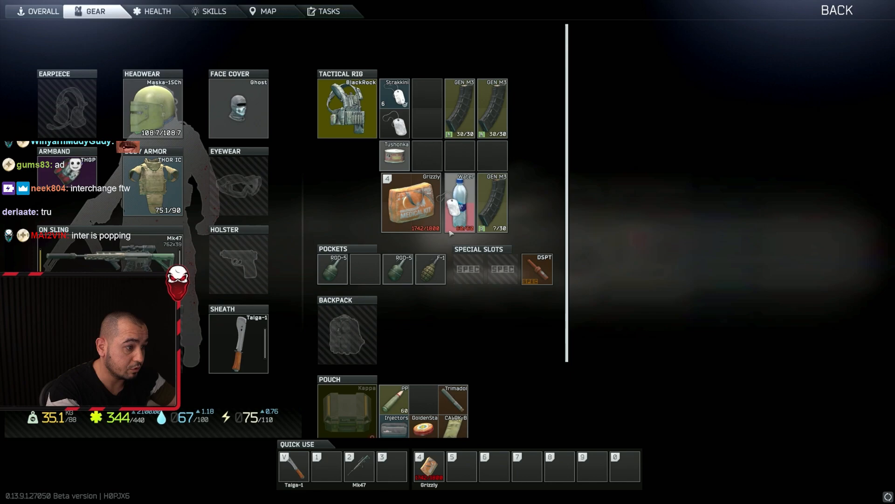
scroll("down", 3)
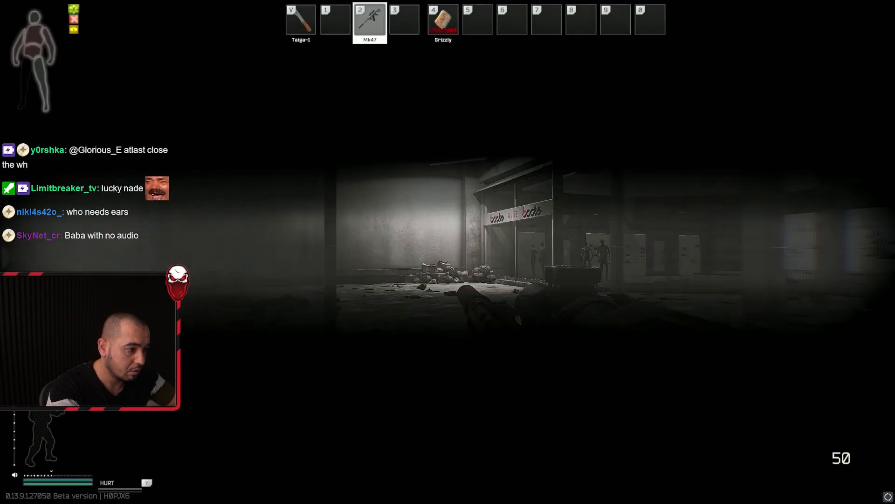
key("Tab")
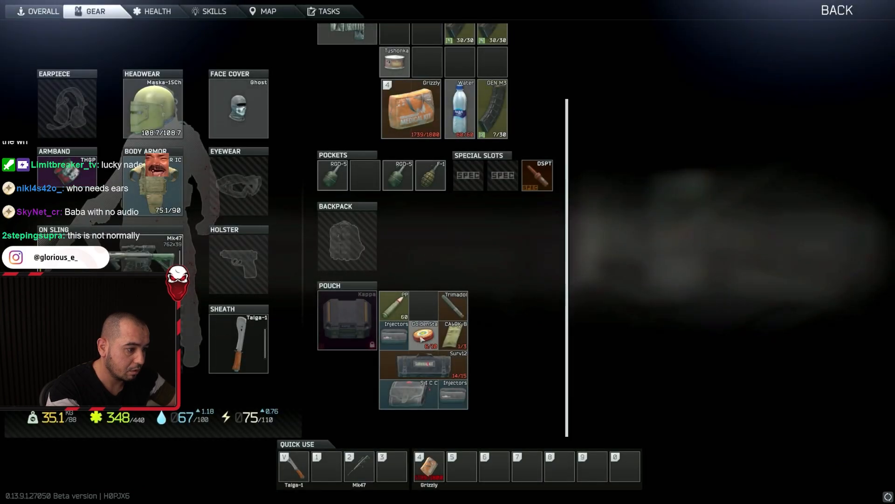
key("Escape")
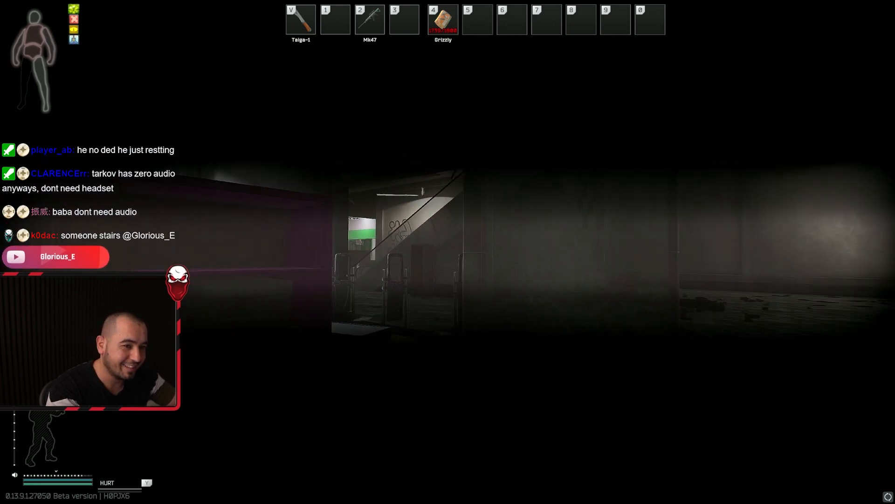
- Loot the fallen enemies for the HK 416A5 and magazines, then heal with the Grizzly
key("2")
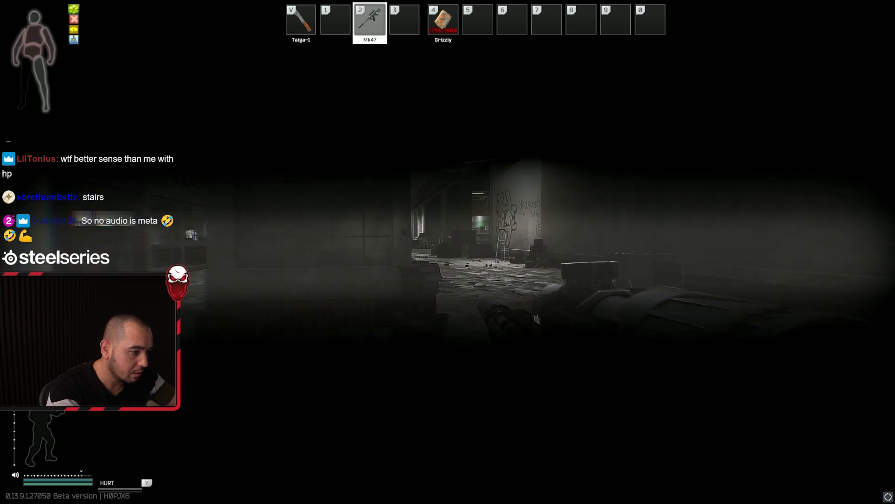
key("tab")
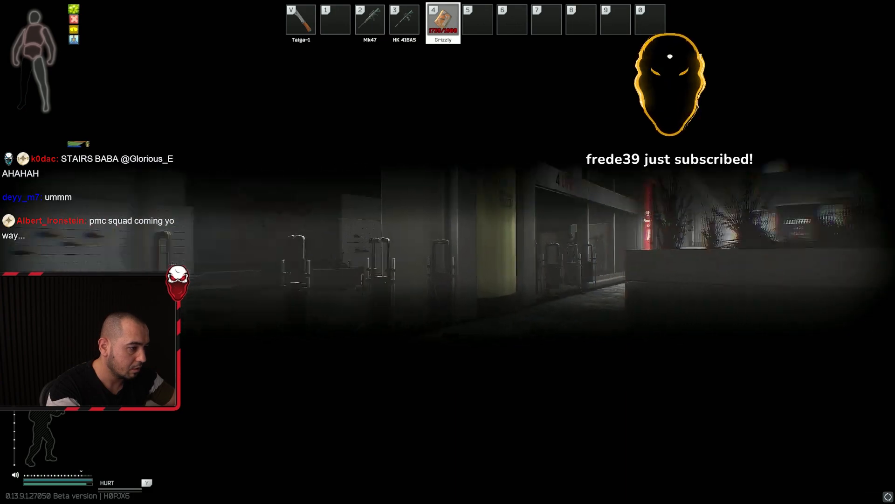
key("2")
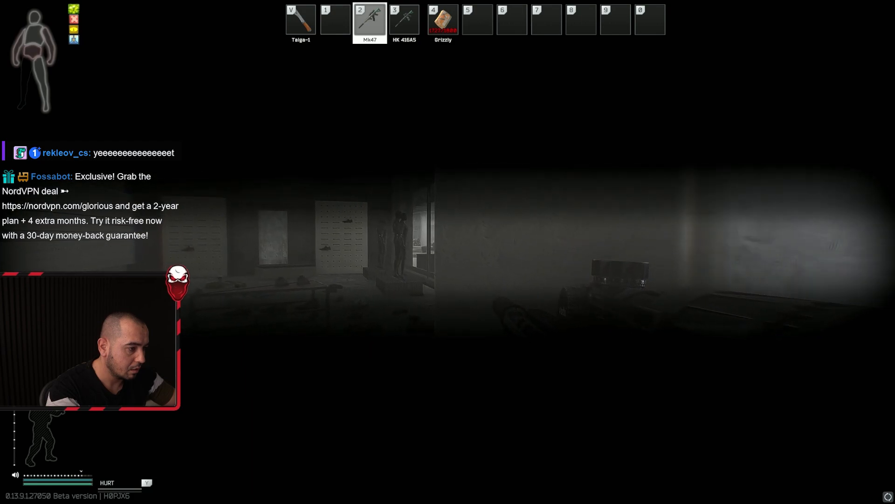
- Equip the BlackRock rig and AFAK from the loot, bringing health to 402 with the Mk47 drawn
key("Tab")
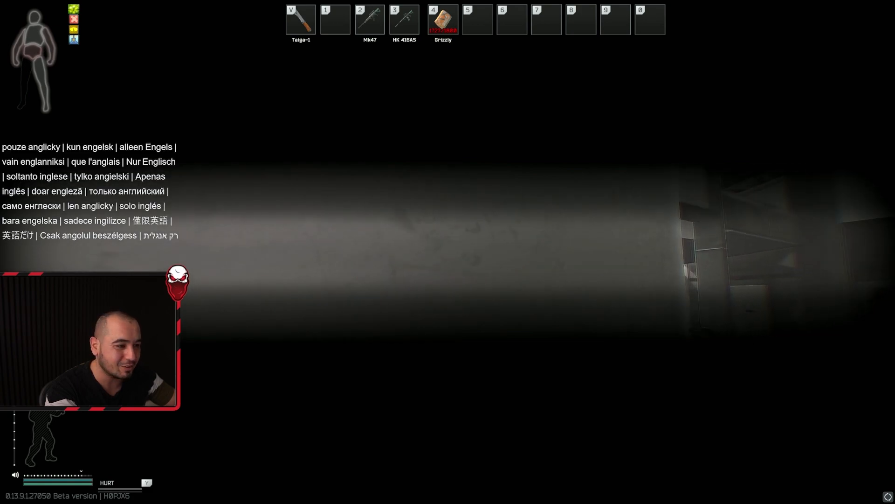
key("2")
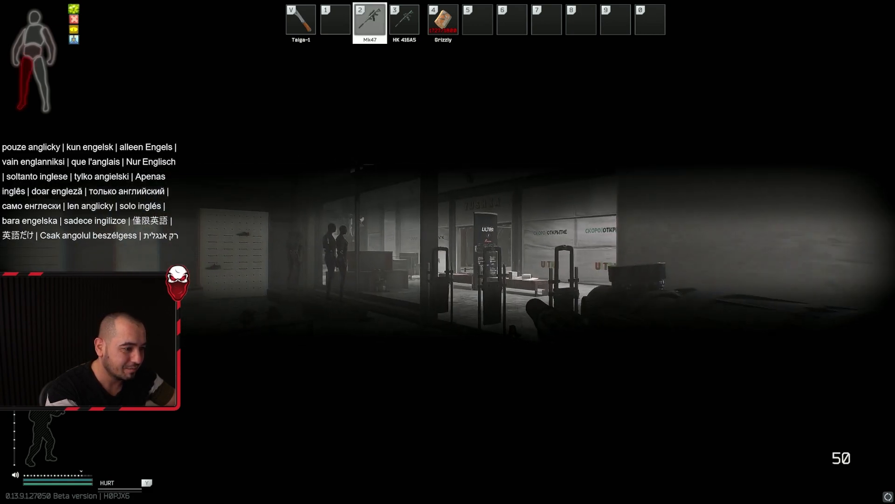
key("4")
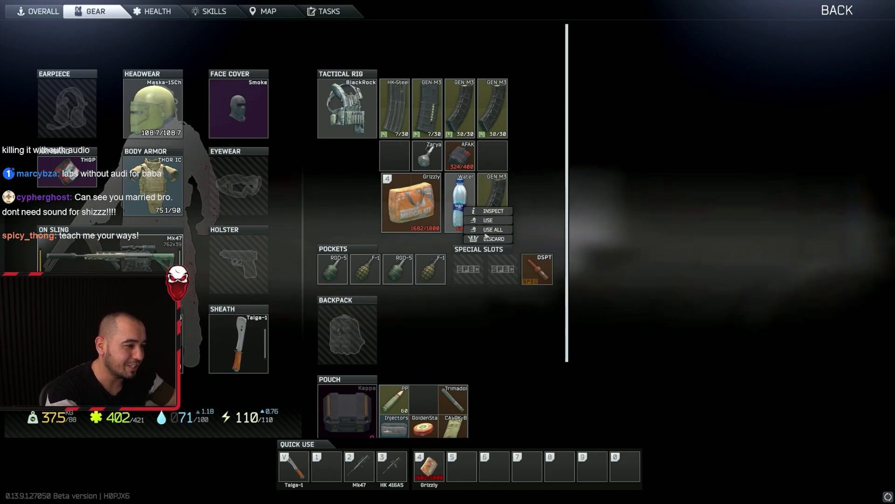
- Inspect the PMAG GEN M3 magazine and rearrange the magazines across the tactical rig slots
left_click(492, 210)
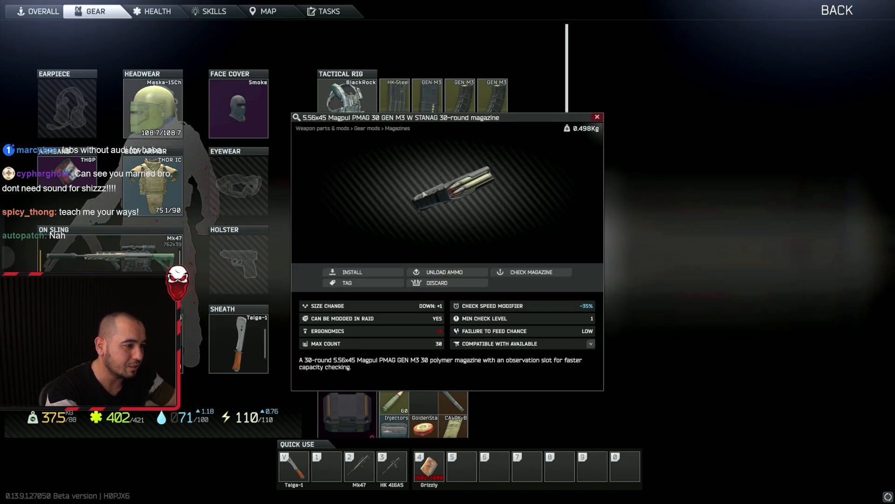
left_click(596, 118)
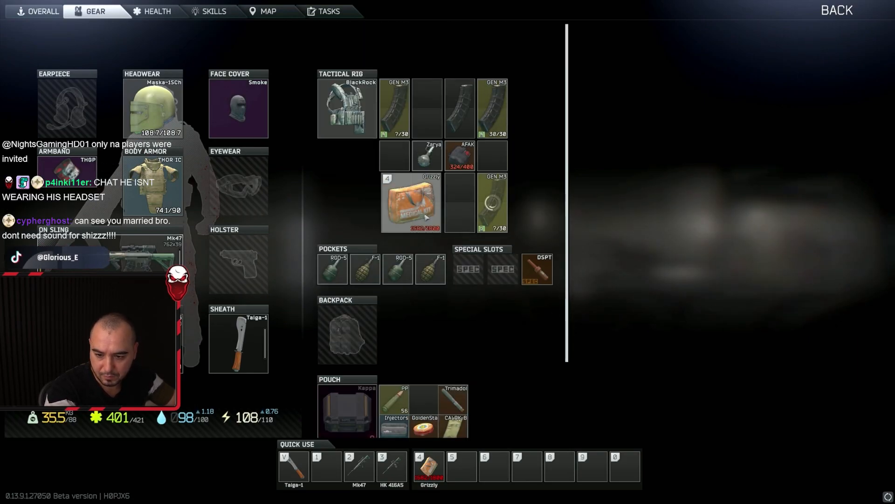
scroll("down", 3)
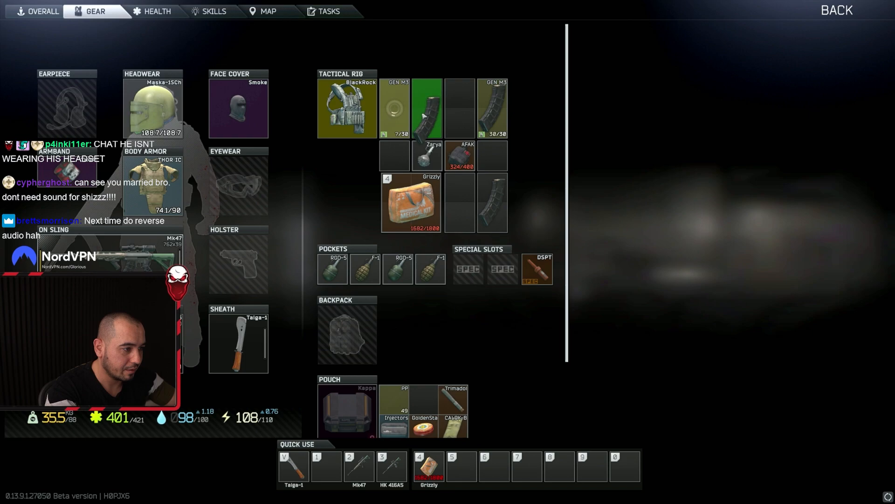
scroll("down", 3)
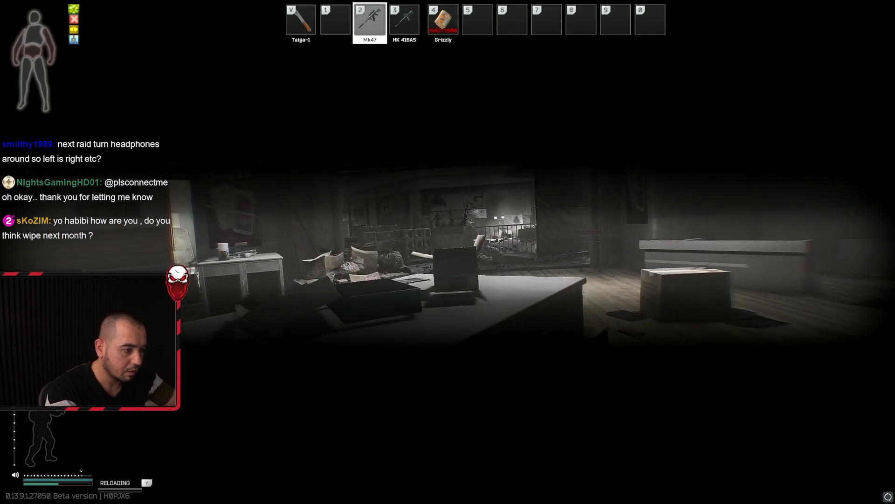
mouse_move(434, 258)
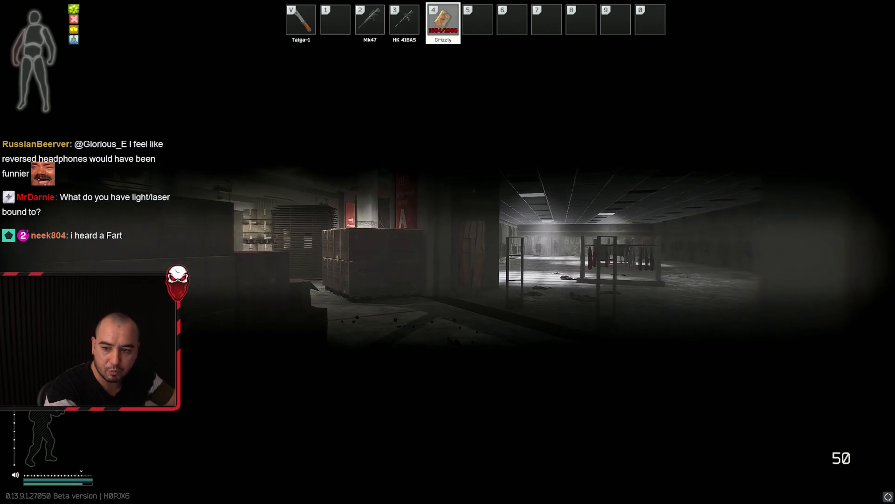
- Heal with the Grizzly to 420 of 421 health and bring up the gear screen
key("2")
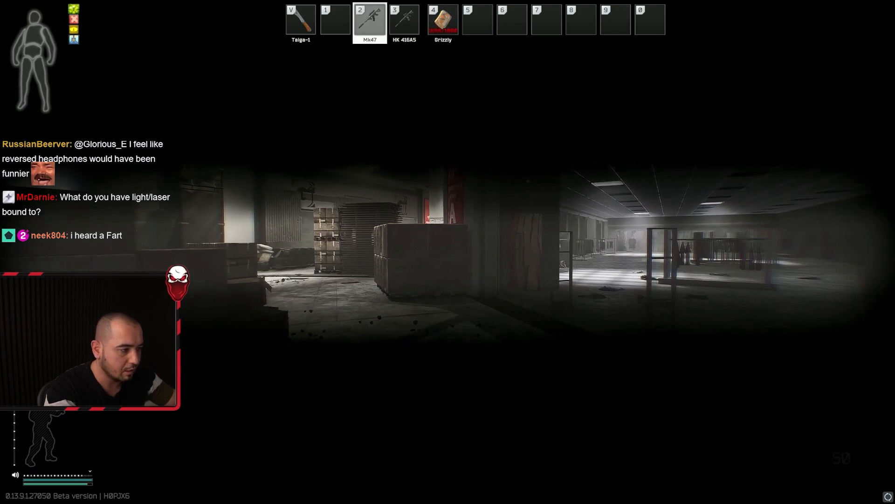
key("4")
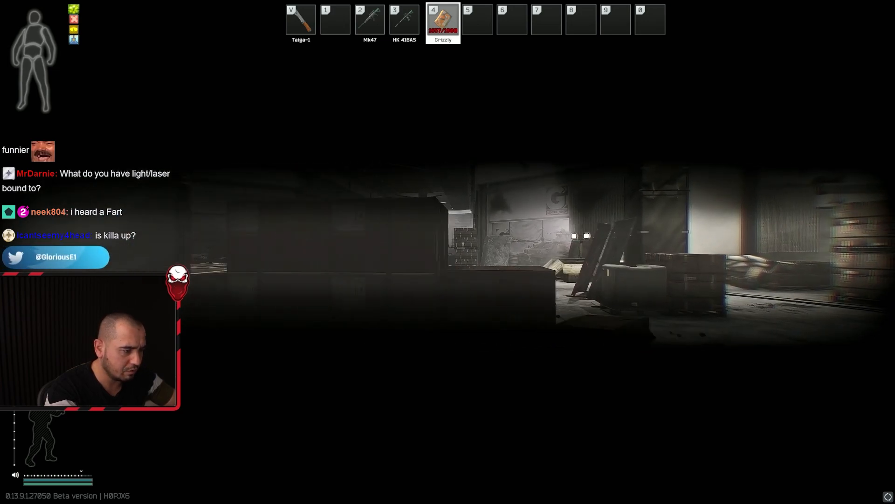
key("Tab")
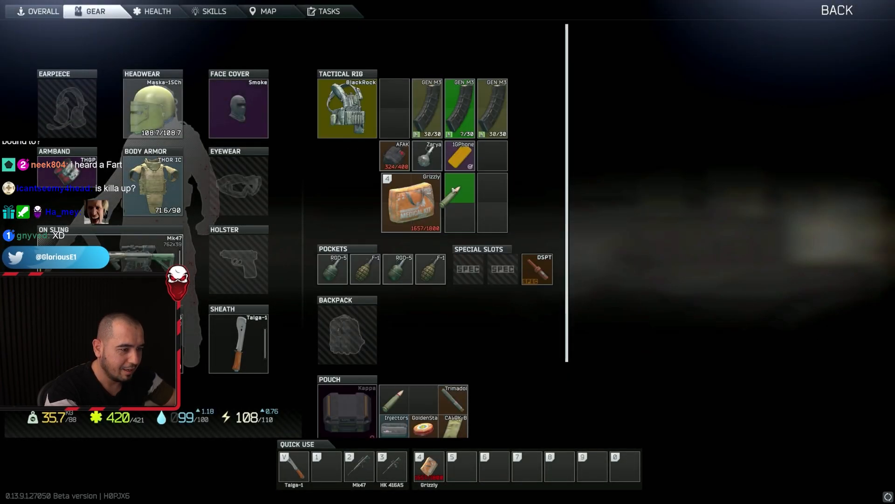
- Scroll through the inventory before heading back into the mall with the Mk47
scroll("down", 3)
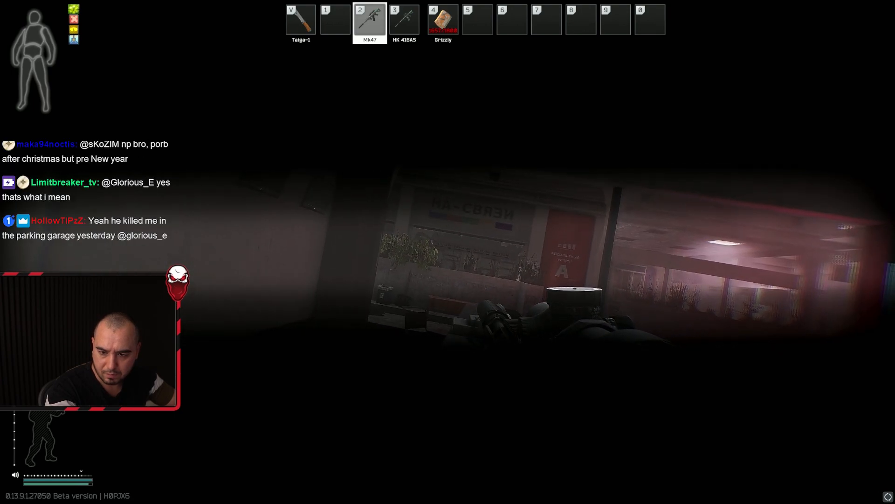
- Heal once more with the Grizzly, re-equip the Mk47 and switch it to single fire
key("4")
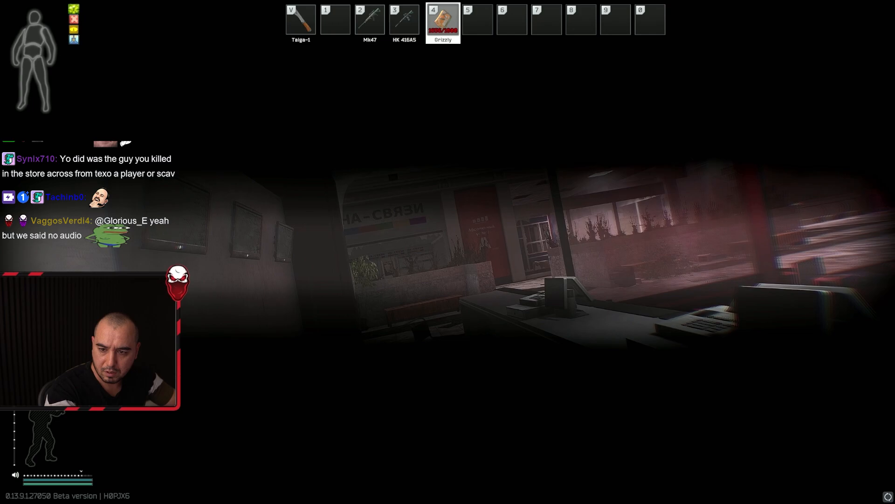
key("2")
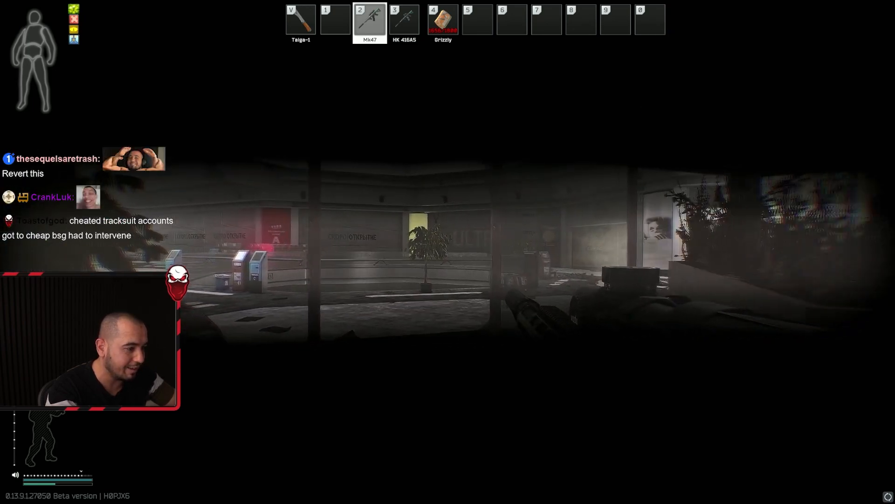
mouse_move(448, 258)
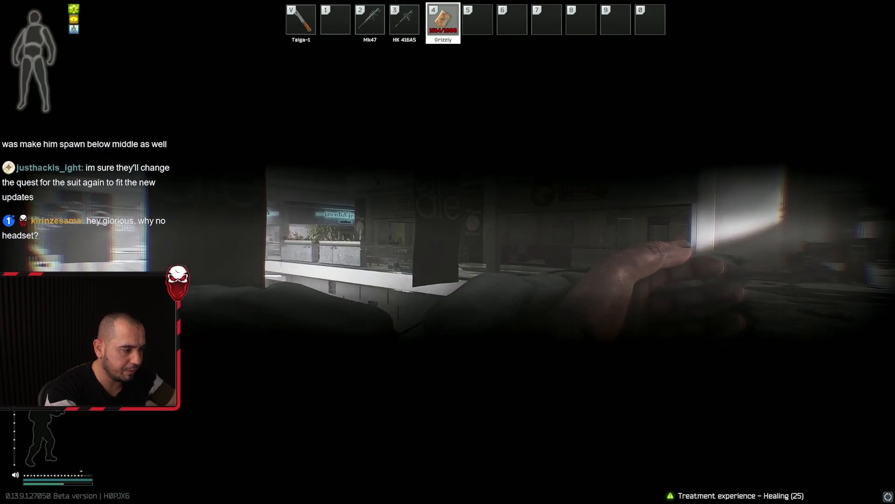
key("2")
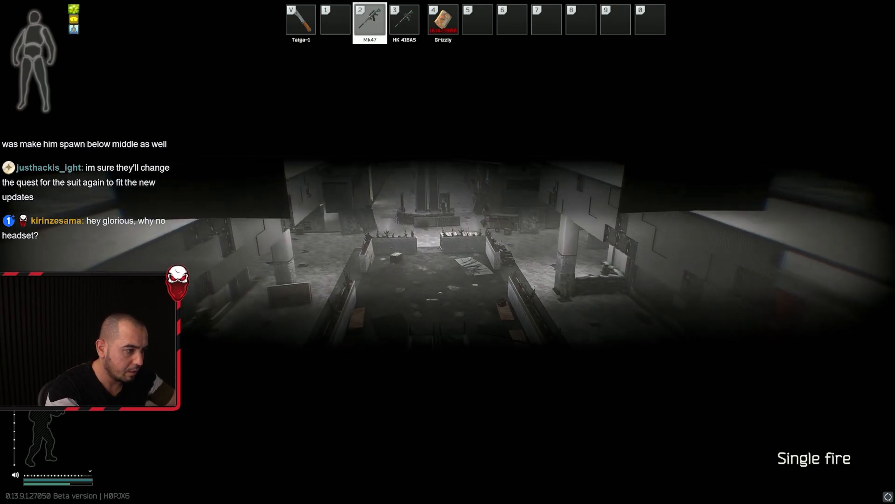
key("b")
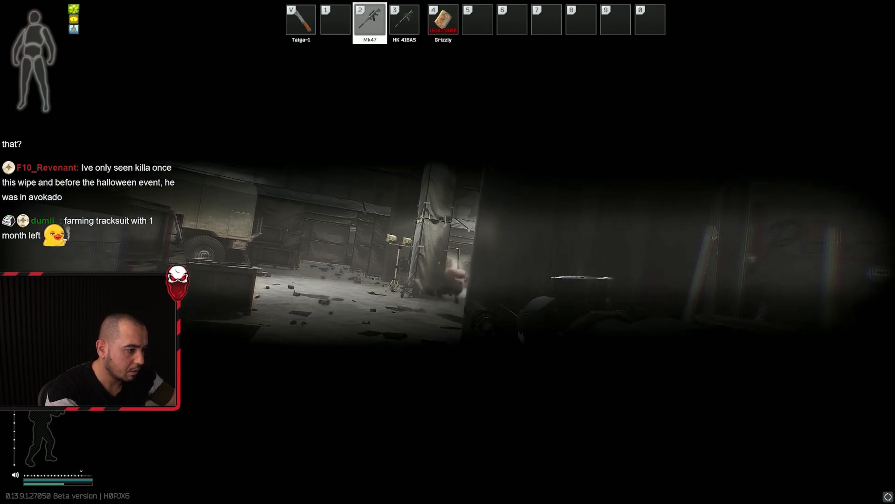
- Reload the Mk47 while approaching the fallen enemy in the garage
key("r")
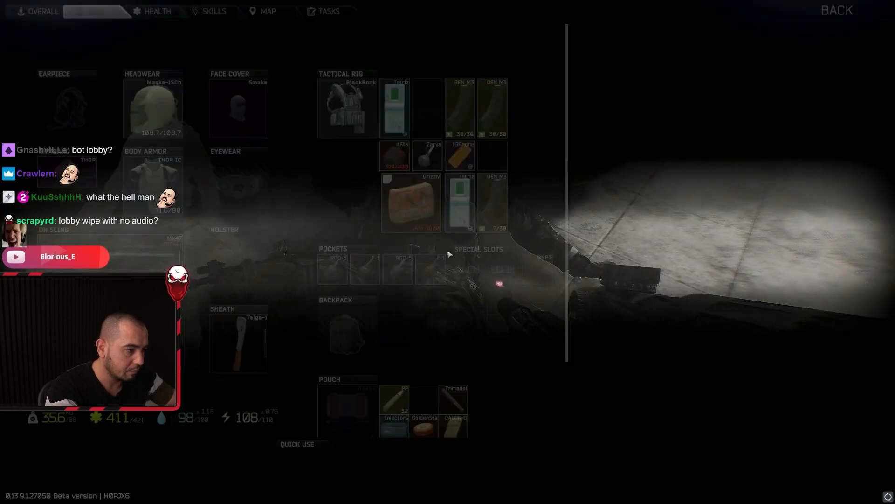
- Search the fallen enemy's rig, pockets and backpack, then move outside toward the trucks
left_click(93, 11)
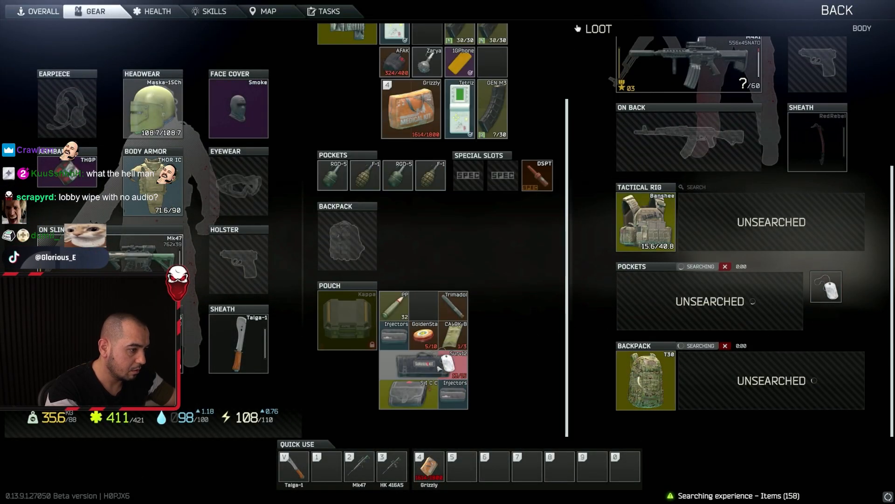
left_click(688, 63)
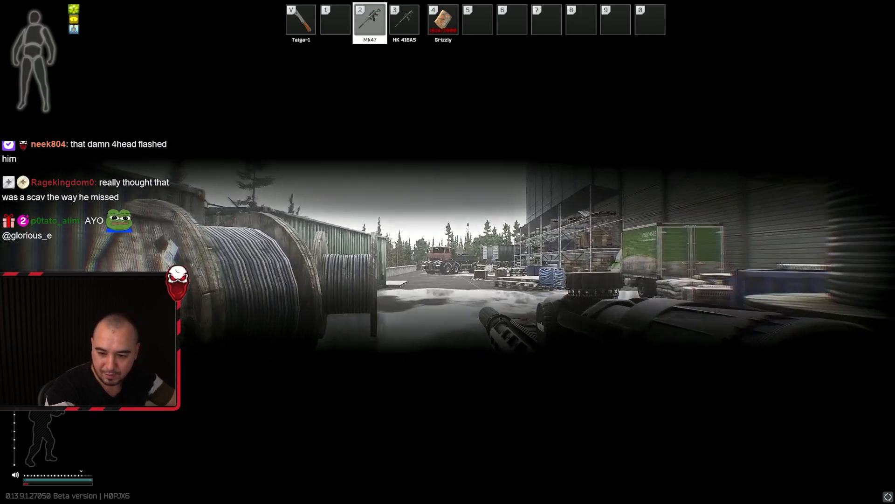
mouse_move(448, 251)
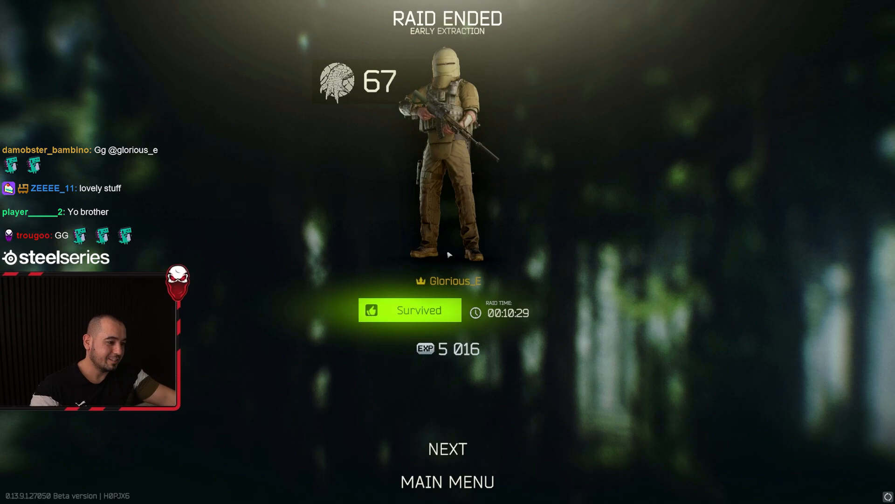
- Advance past the Survived summary and the eight-kill list to the Interchange raid statistics
left_click(447, 449)
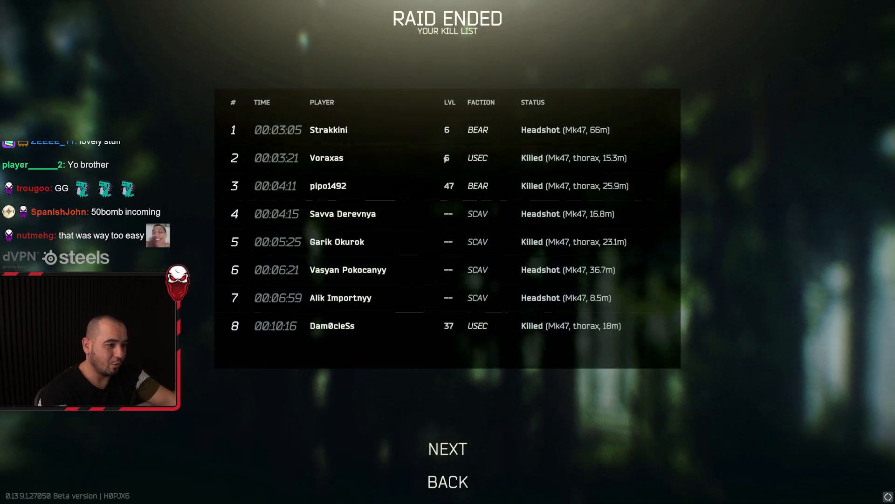
left_click(446, 449)
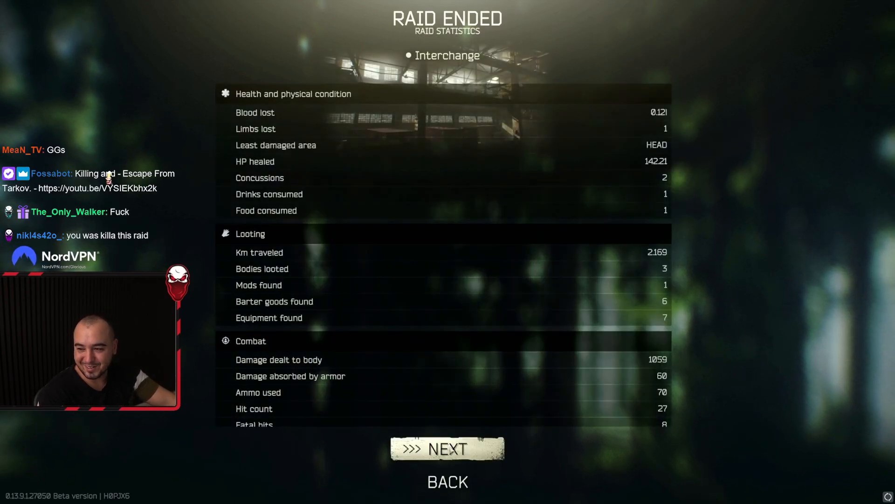